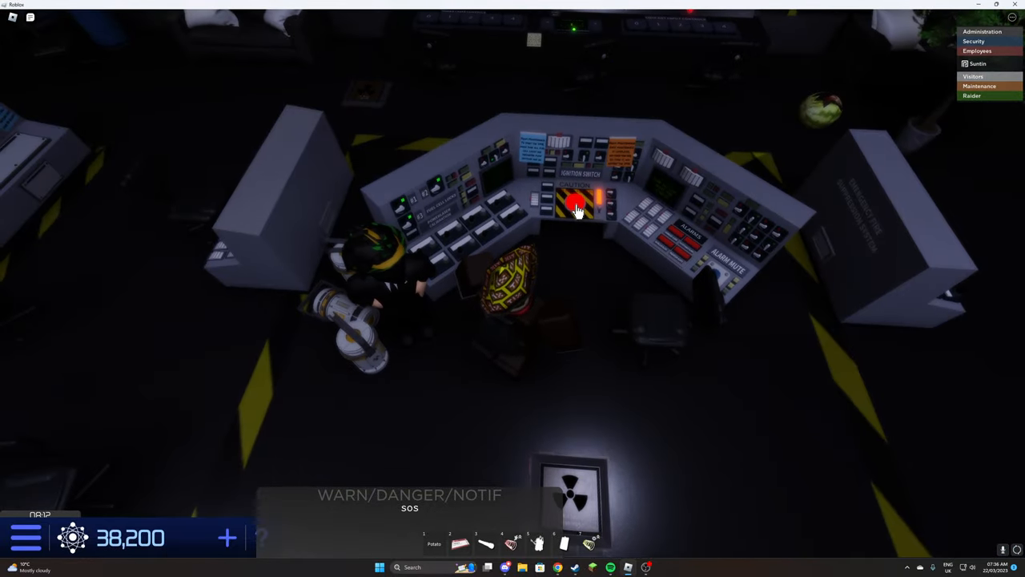
Flip the red ignition switch at the control desk to start the dark matter reactor
left_click(575, 207)
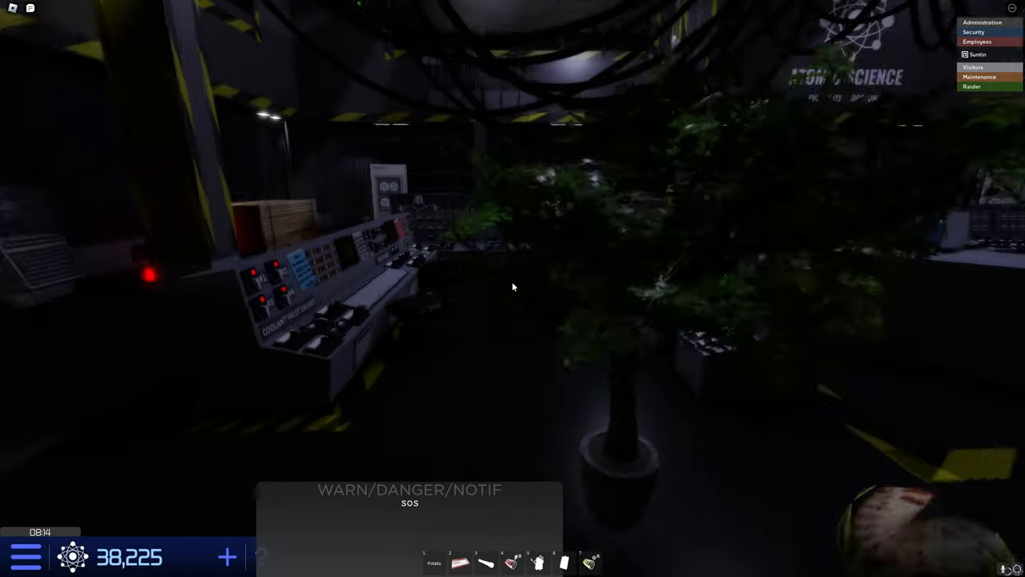
mouse_move(512, 287)
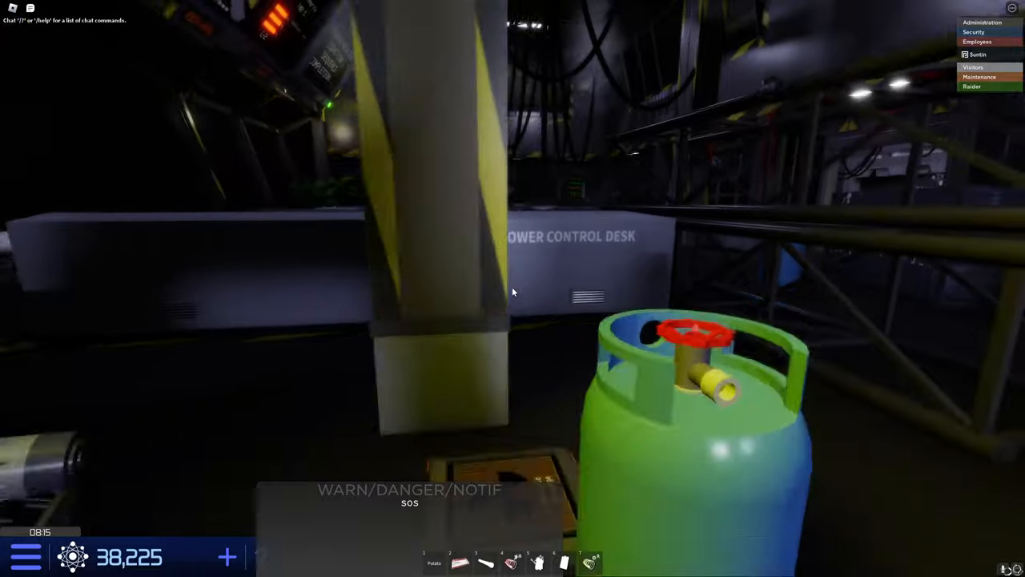
mouse_move(513, 288)
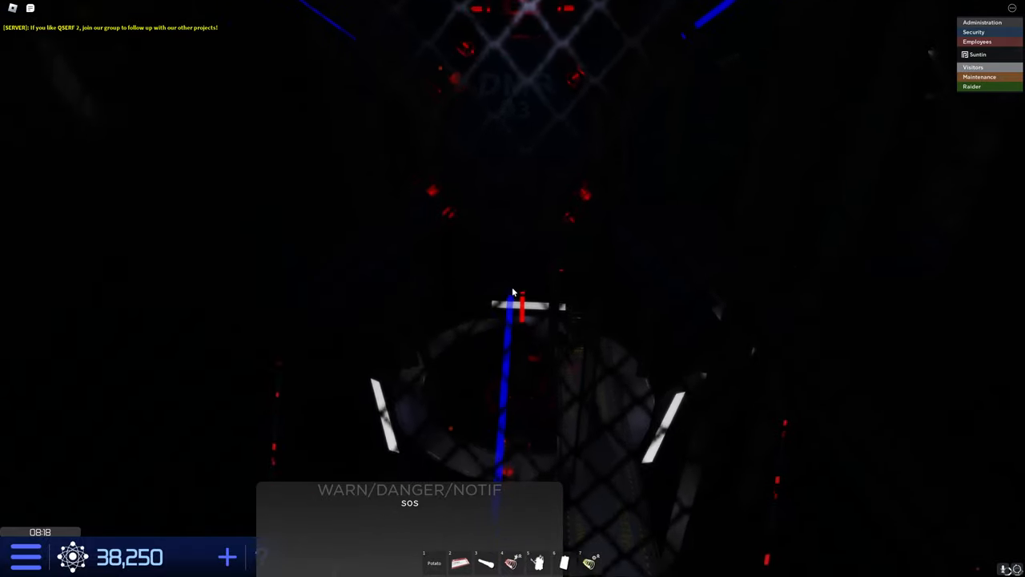
mouse_move(513, 292)
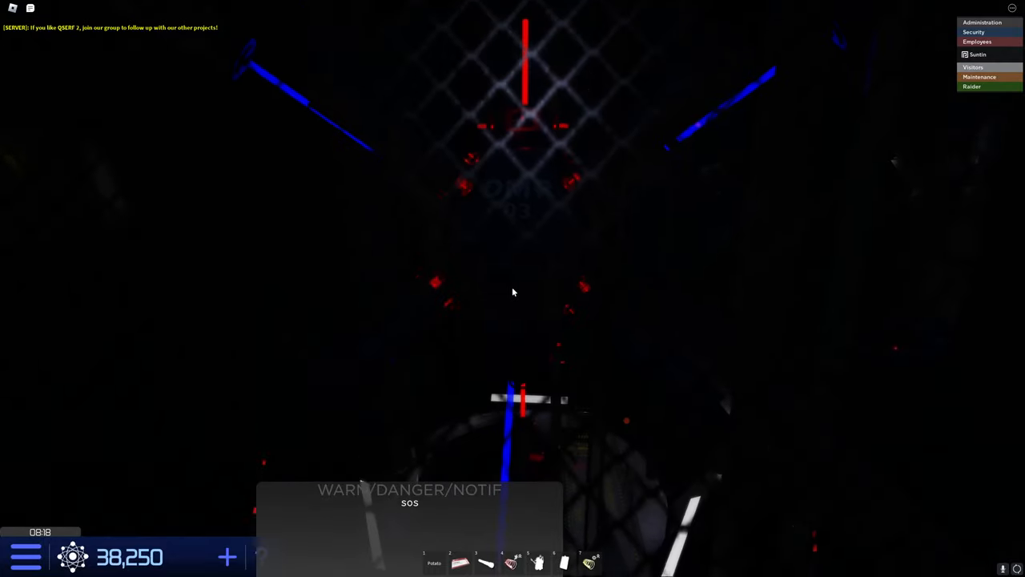